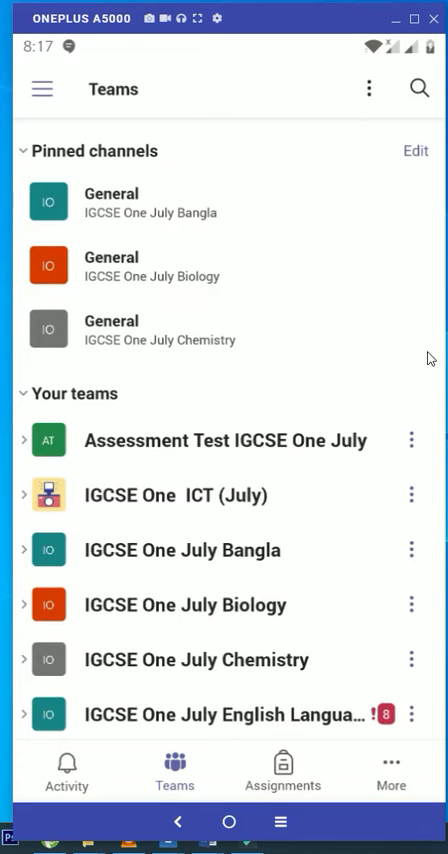
- Scroll the class posts, view Settings from the side panel, then return to the feed
{"action": "scroll", "scroll_direction": "down", "scroll_amount": 3}
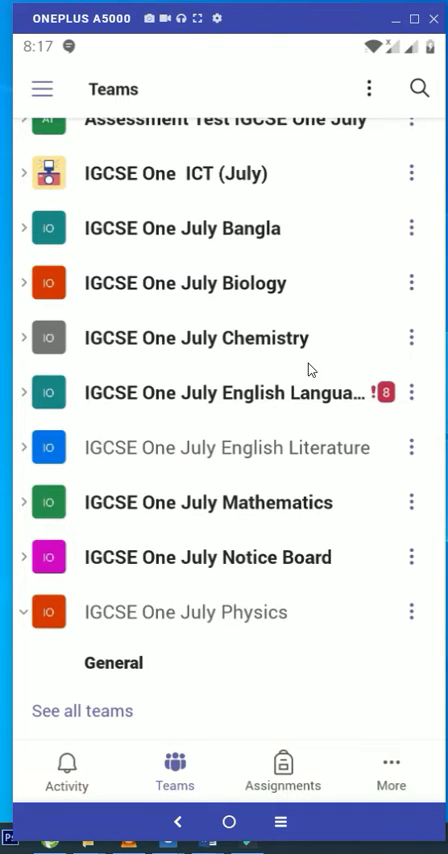
{"action": "scroll", "scroll_direction": "down", "scroll_amount": 3}
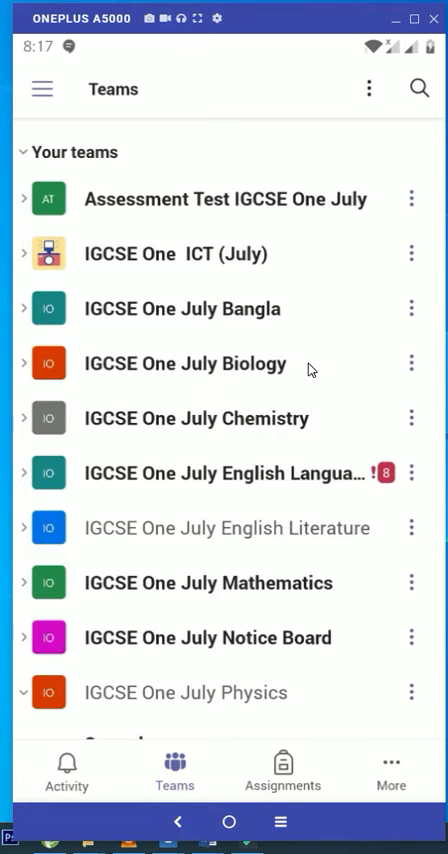
{"action": "mouse_move", "coordinate": [270, 400]}
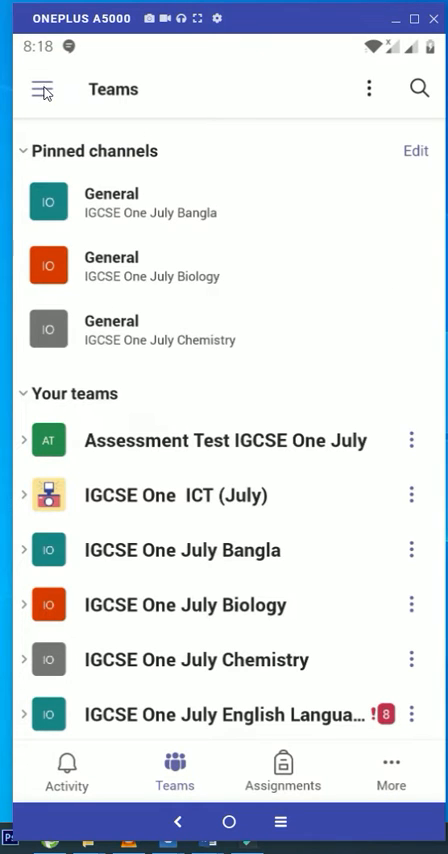
{"action": "left_click", "coordinate": [42, 89]}
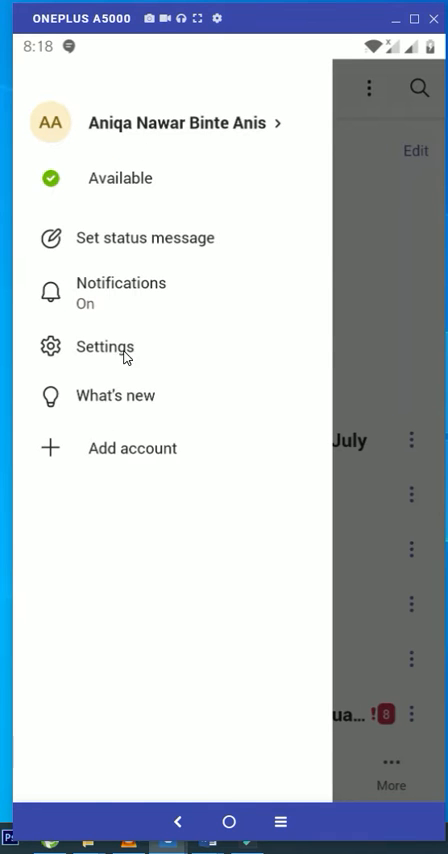
{"action": "mouse_move", "coordinate": [88, 350]}
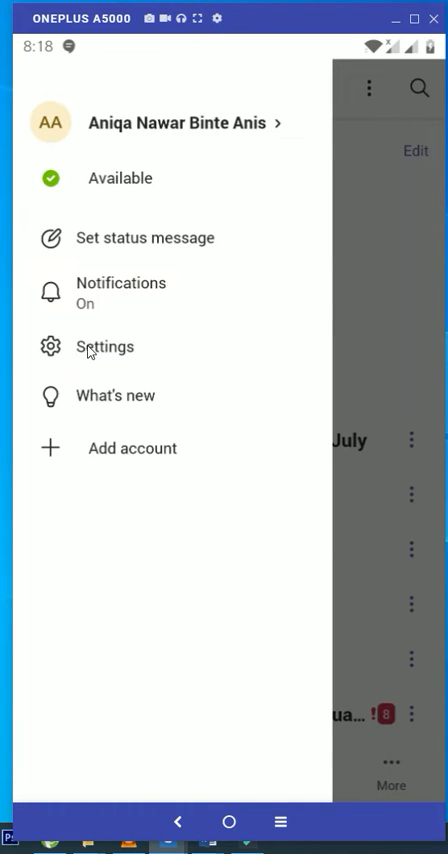
{"action": "left_click", "coordinate": [104, 346]}
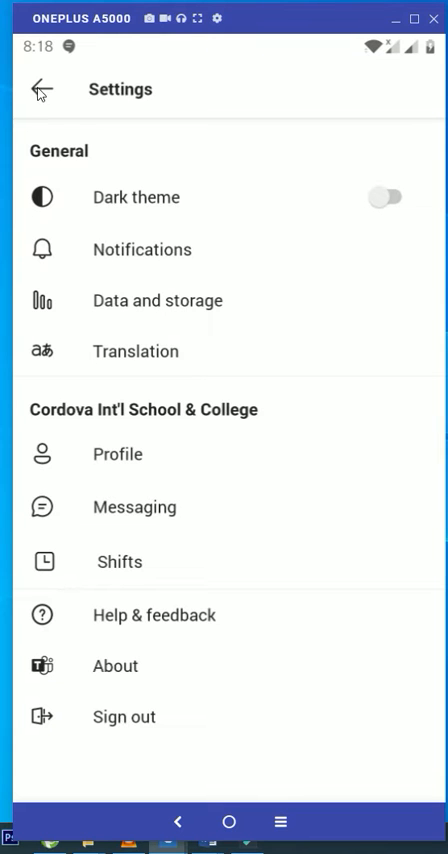
{"action": "left_click", "coordinate": [37, 89]}
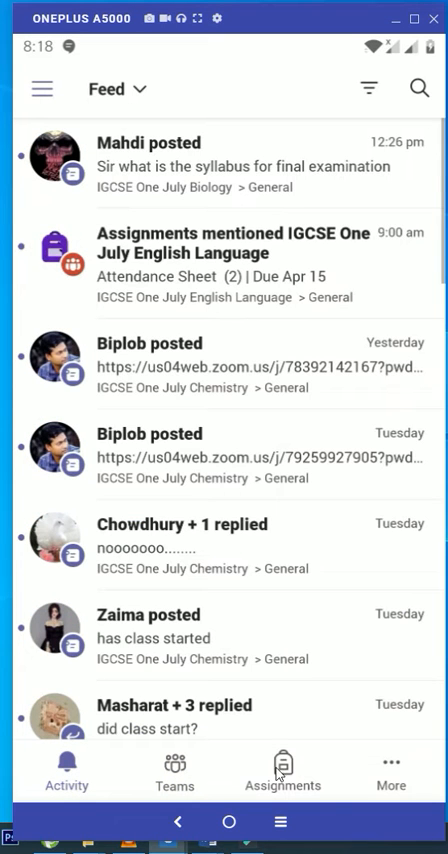
- Visit Assignments and the Teams list, then choose Sign out in Settings
{"action": "left_click", "coordinate": [283, 770]}
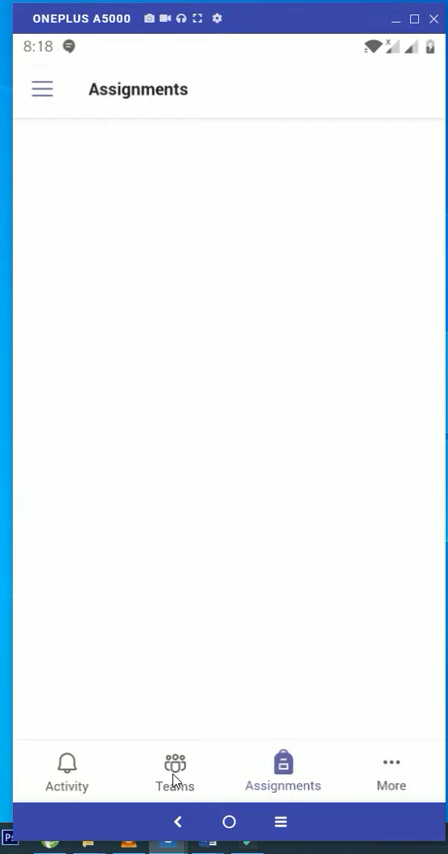
{"action": "left_click", "coordinate": [174, 770]}
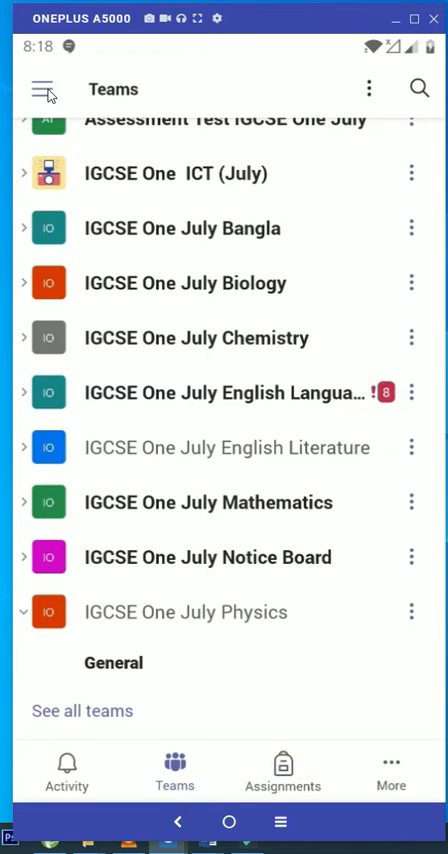
{"action": "left_click", "coordinate": [45, 88]}
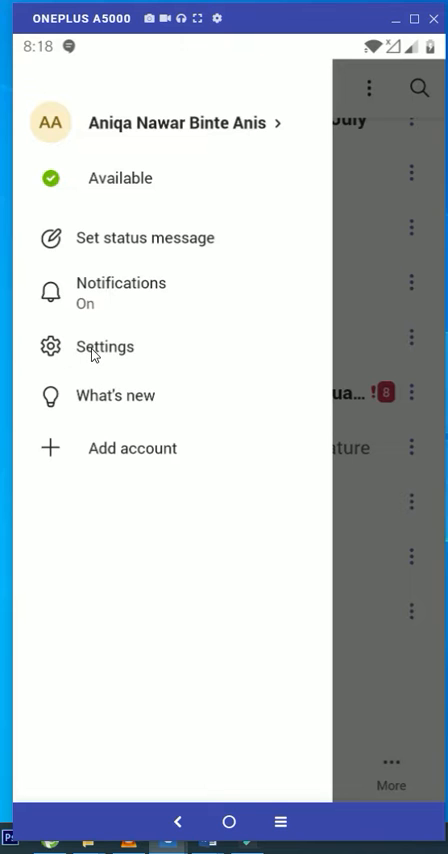
{"action": "left_click", "coordinate": [104, 346]}
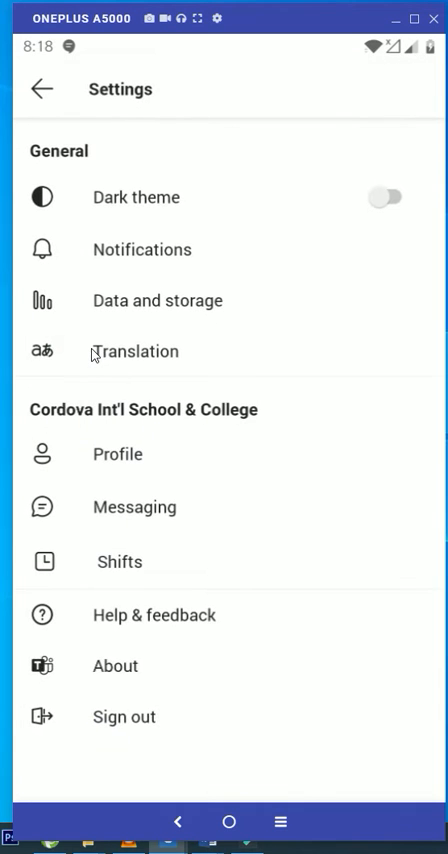
{"action": "mouse_move", "coordinate": [117, 727]}
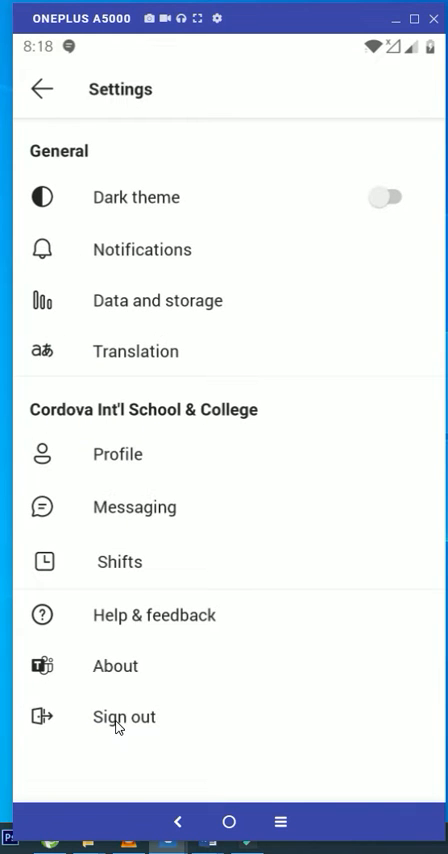
{"action": "left_click", "coordinate": [124, 716]}
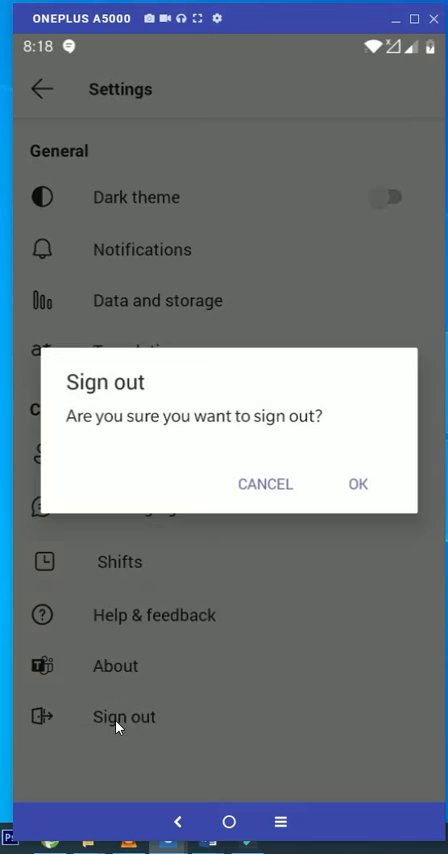
{"action": "left_click", "coordinate": [357, 484]}
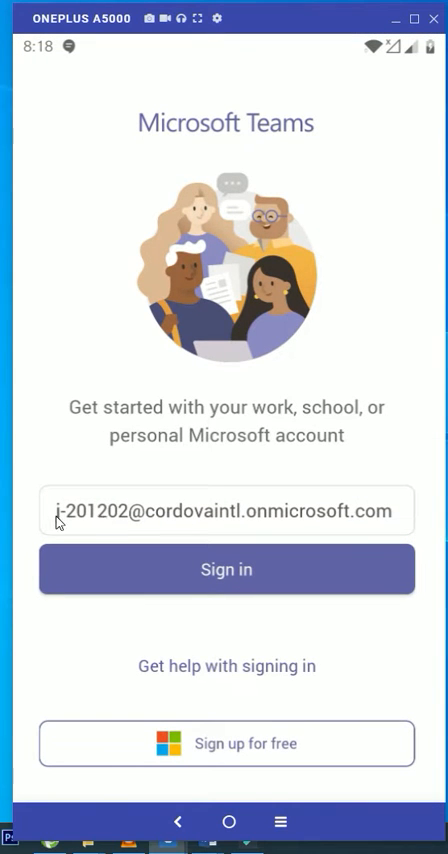
{"action": "mouse_move", "coordinate": [68, 524]}
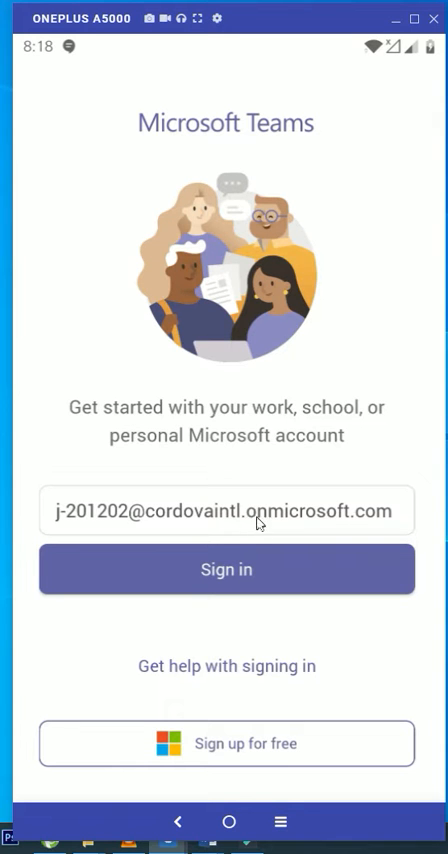
{"action": "mouse_move", "coordinate": [396, 519]}
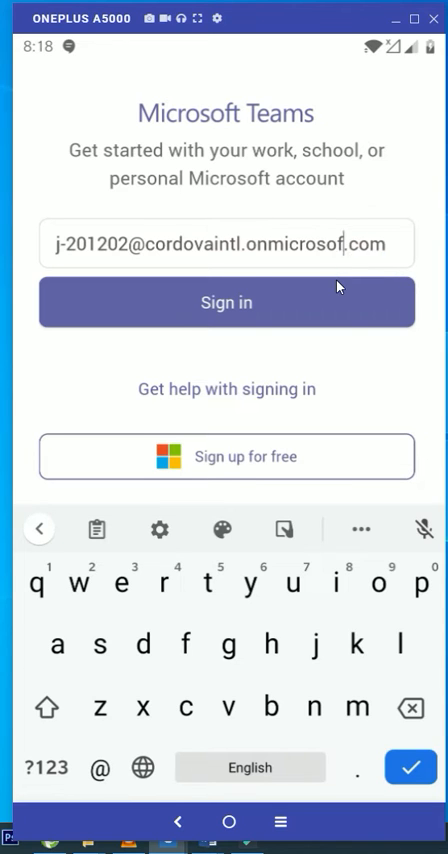
- Remove onmicrosoft from the address, add .bd after .com, and submit it
{"action": "key", "text": "BackSpace"}
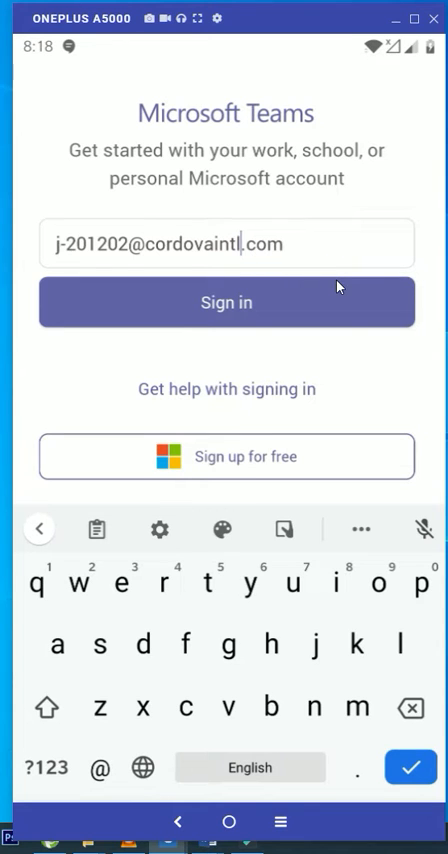
{"action": "mouse_move", "coordinate": [289, 262]}
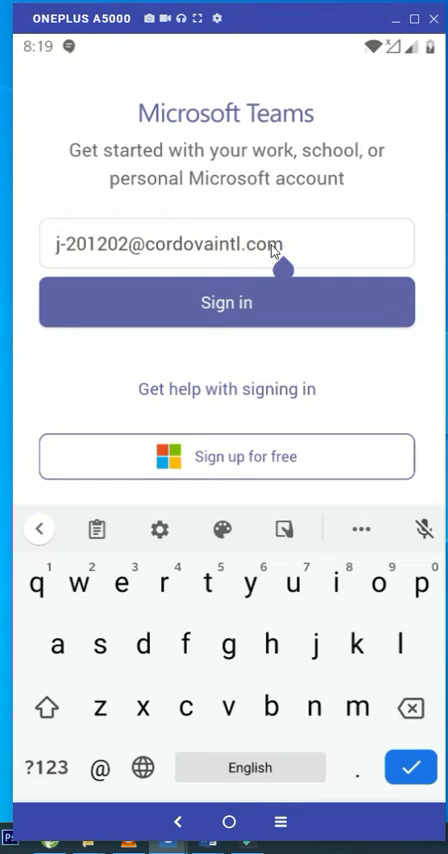
{"action": "mouse_move", "coordinate": [296, 413]}
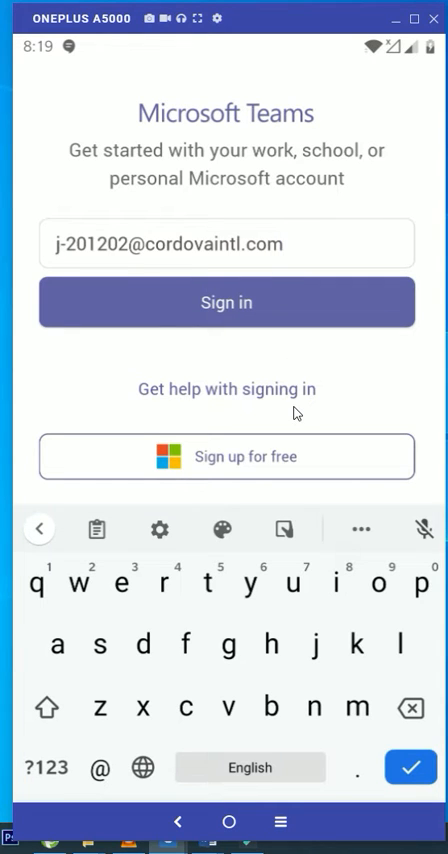
{"action": "type", "text": "b"}
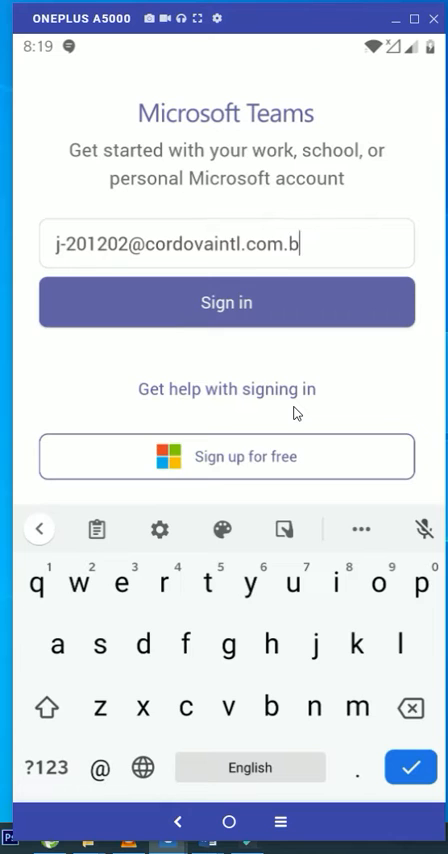
{"action": "type", "text": "d"}
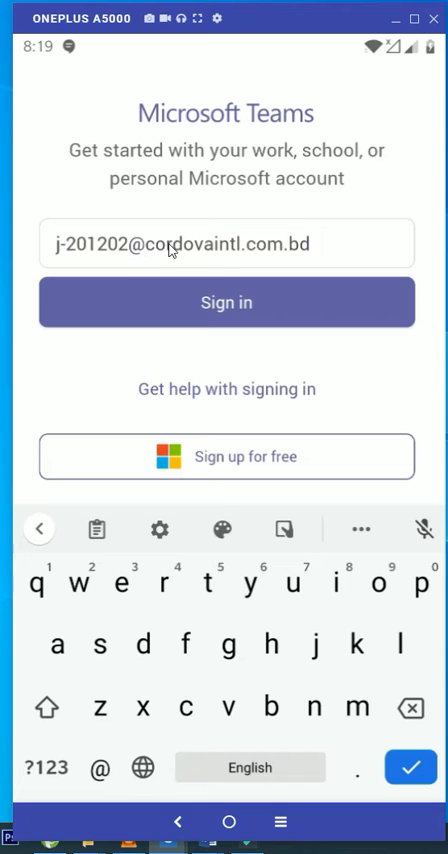
{"action": "mouse_move", "coordinate": [288, 257]}
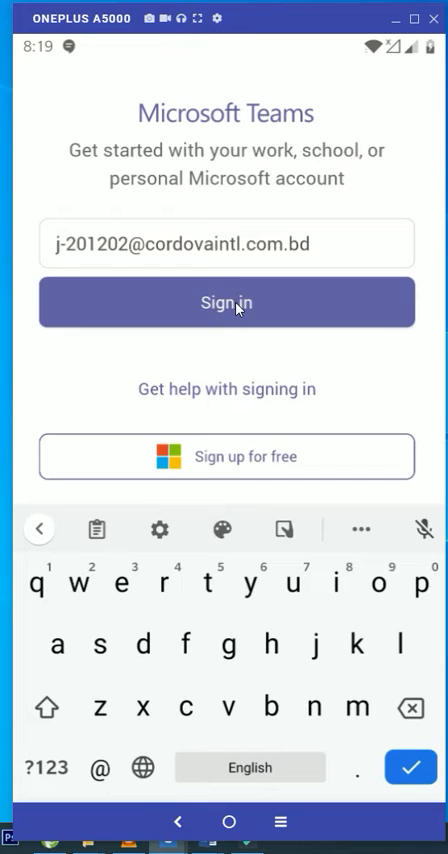
{"action": "left_click", "coordinate": [226, 302]}
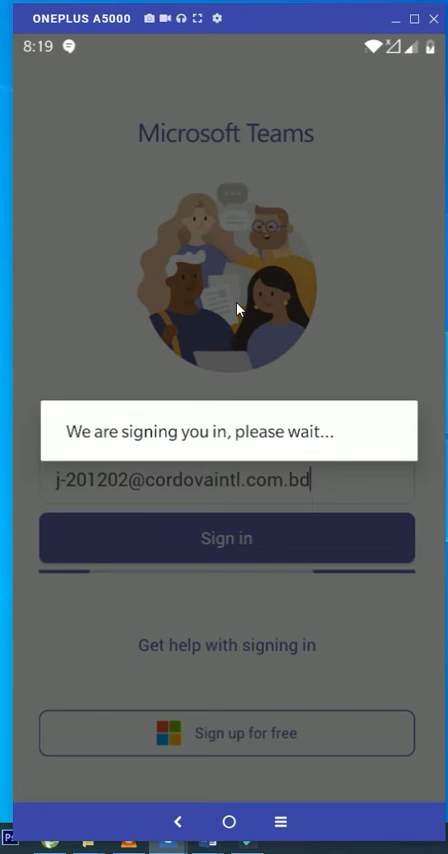
- Enter the account password and submit it to finish signing in
{"action": "left_click", "coordinate": [227, 538]}
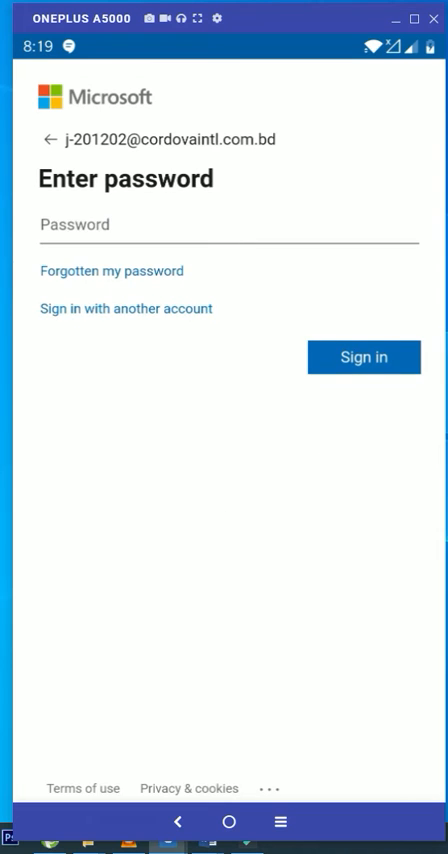
{"action": "type", "text": "password"}
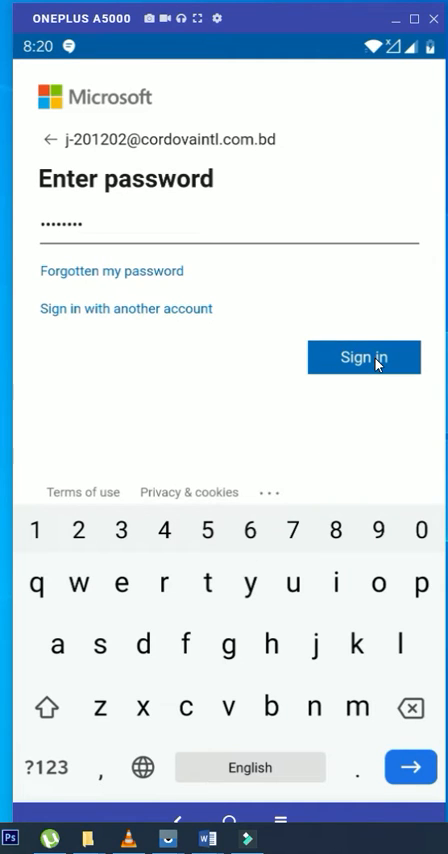
{"action": "left_click", "coordinate": [363, 357]}
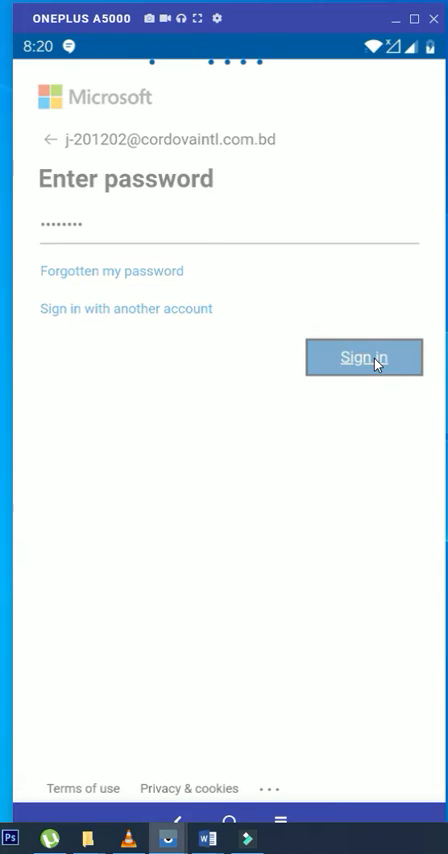
{"action": "left_click", "coordinate": [363, 357]}
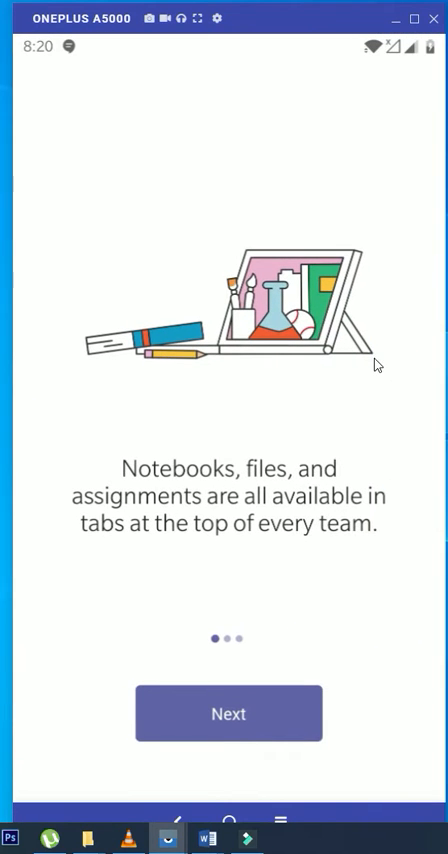
- Complete the welcome tour and scroll the IGCSE One July teams list
{"action": "left_click", "coordinate": [228, 713]}
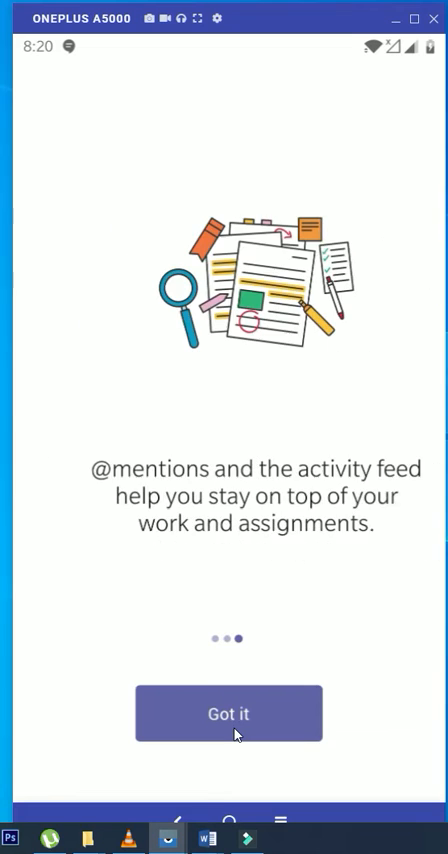
{"action": "left_click", "coordinate": [228, 713]}
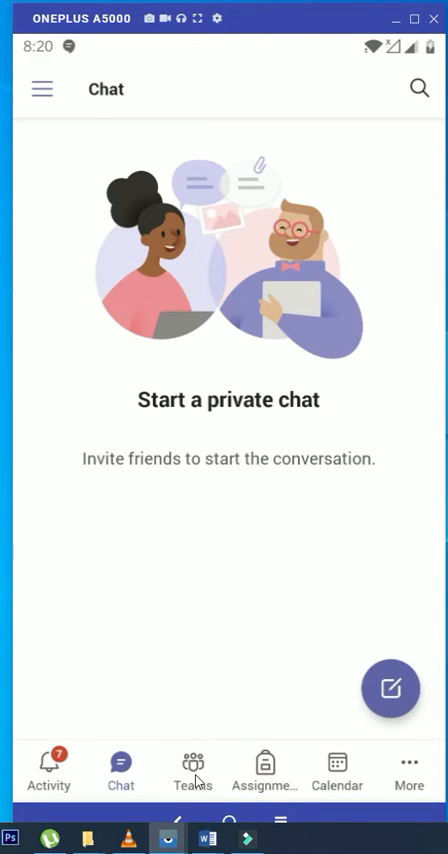
{"action": "left_click", "coordinate": [192, 770]}
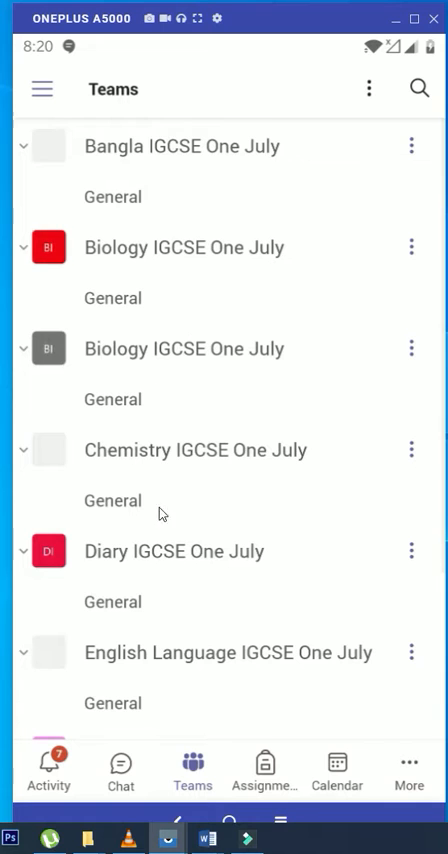
{"action": "scroll", "scroll_direction": "down", "scroll_amount": 3}
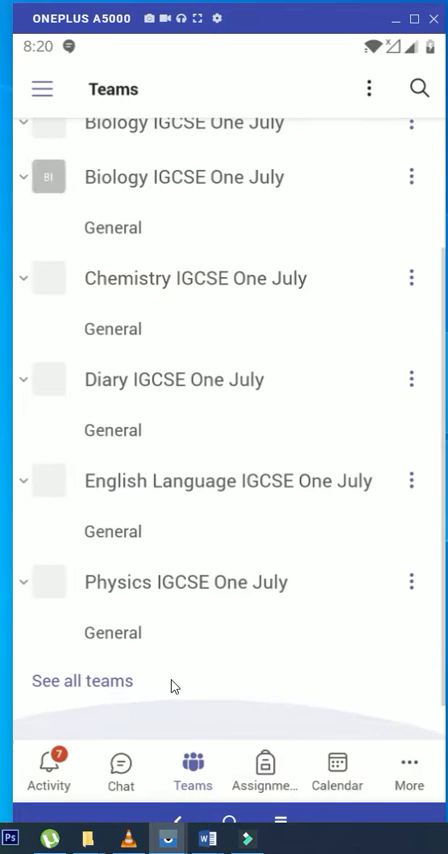
{"action": "scroll", "scroll_direction": "down", "scroll_amount": 3}
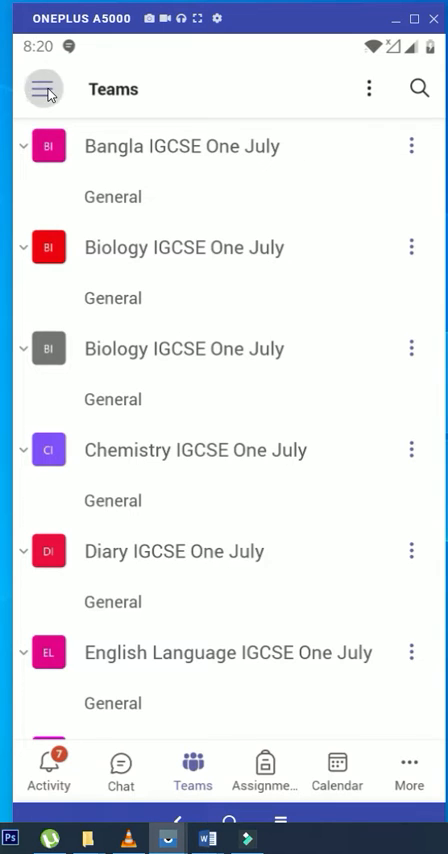
- Sign out from Settings and confirm with OK
{"action": "left_click", "coordinate": [43, 88]}
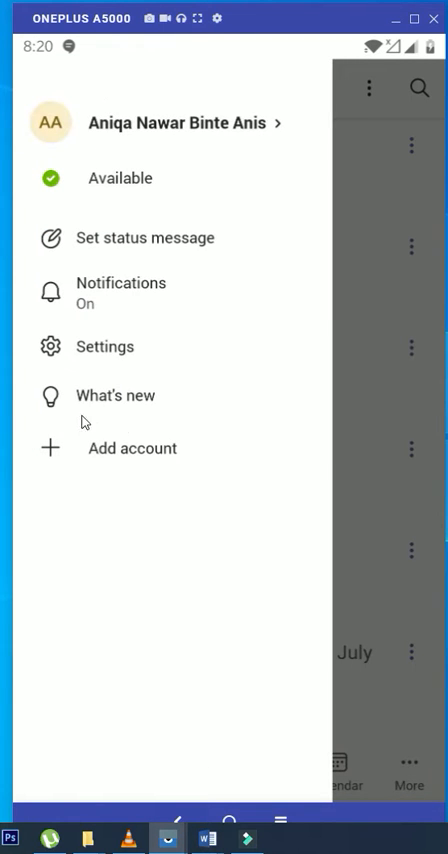
{"action": "left_click", "coordinate": [105, 346]}
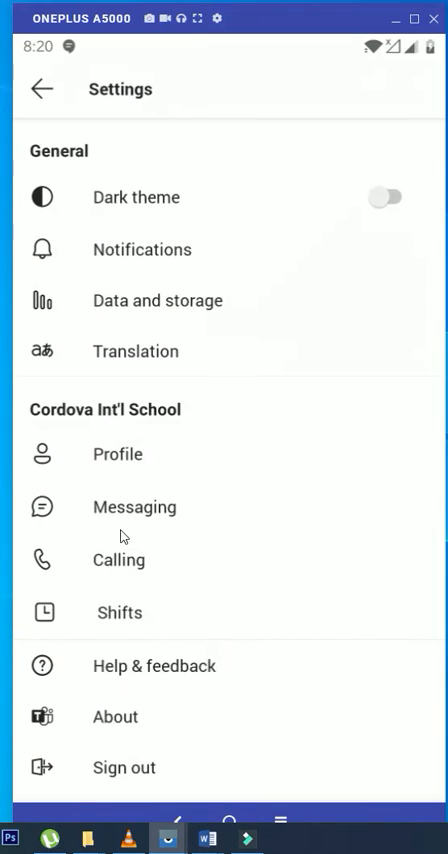
{"action": "mouse_move", "coordinate": [122, 784]}
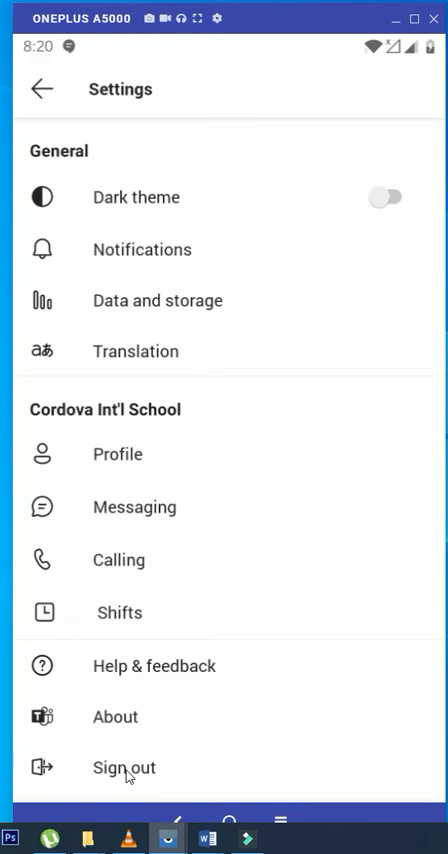
{"action": "left_click", "coordinate": [124, 767]}
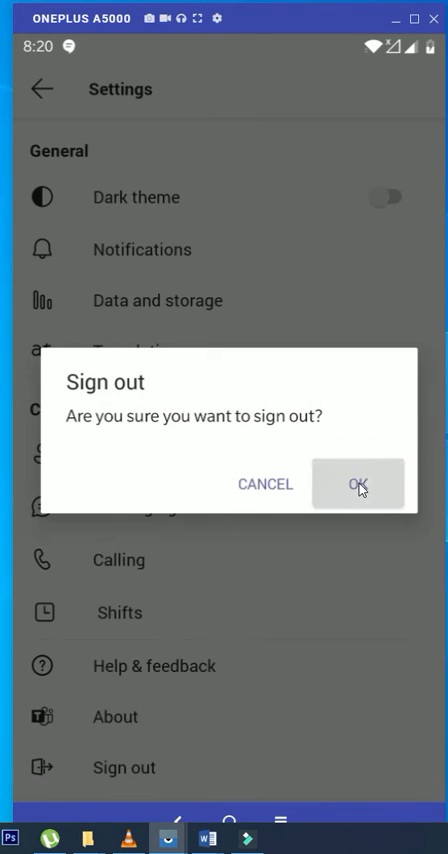
{"action": "left_click", "coordinate": [358, 483]}
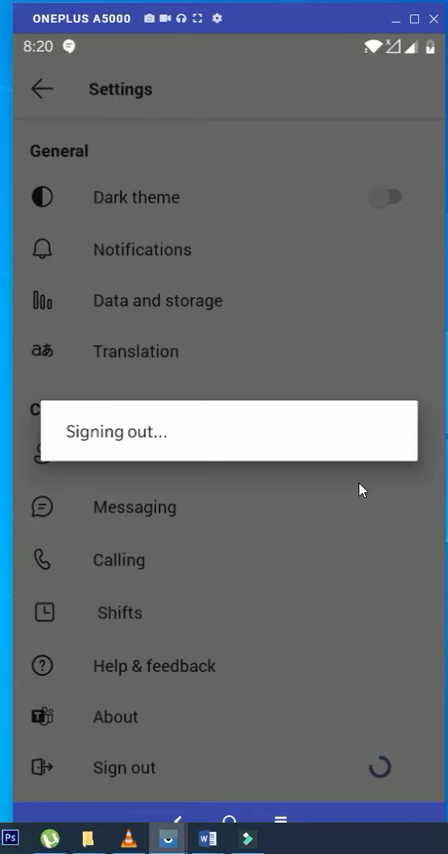
{"action": "left_click", "coordinate": [124, 767]}
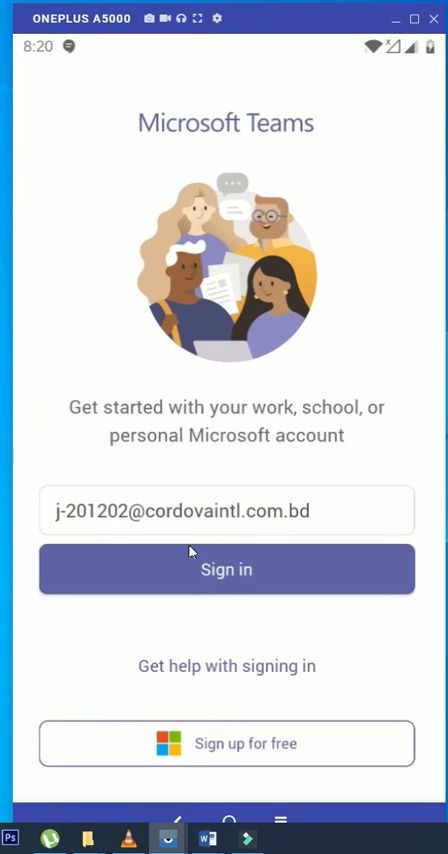
{"action": "mouse_move", "coordinate": [29, 536]}
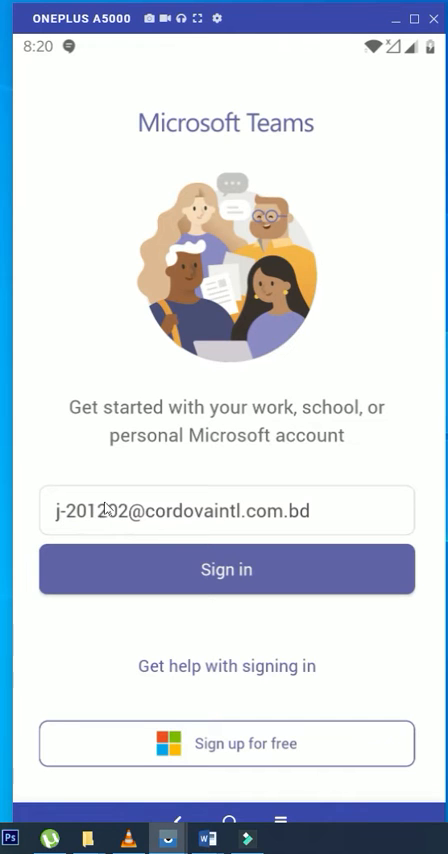
{"action": "mouse_move", "coordinate": [289, 527]}
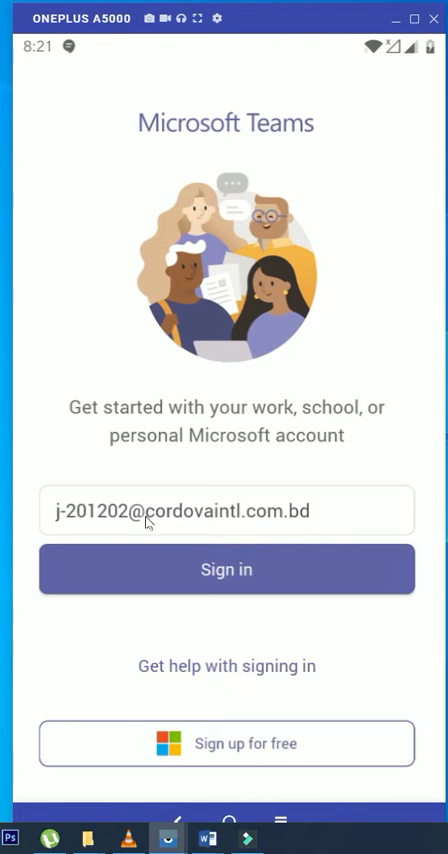
{"action": "mouse_move", "coordinate": [207, 518]}
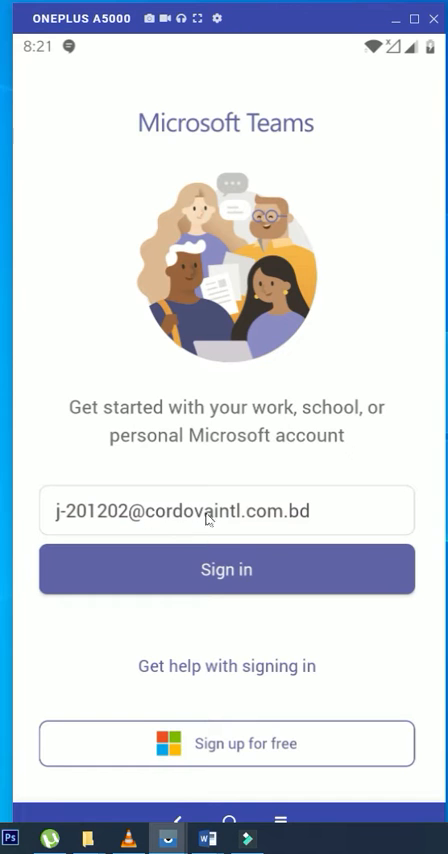
{"action": "mouse_move", "coordinate": [158, 524]}
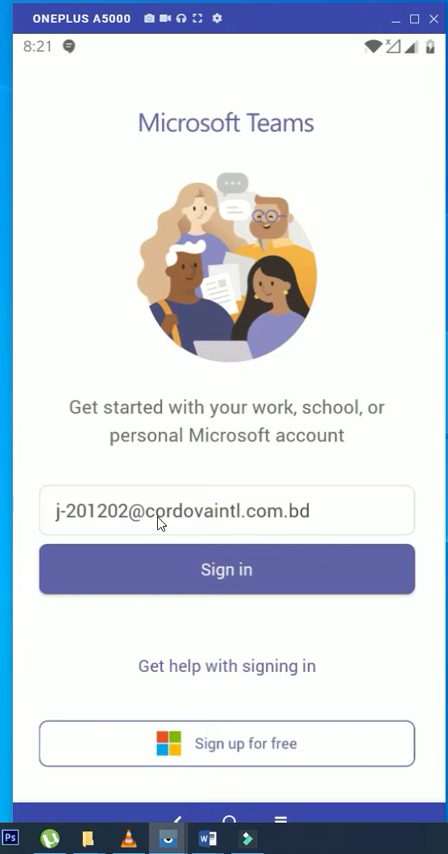
- Sign in using the prefilled .com.bd school address
{"action": "left_click", "coordinate": [226, 569]}
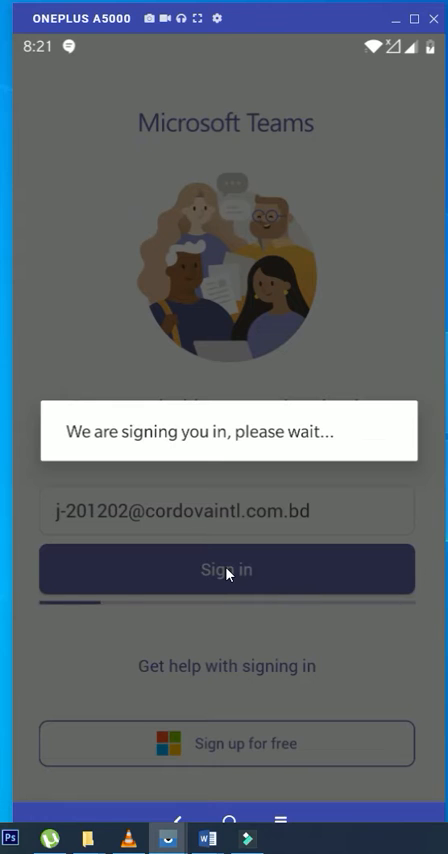
- Enter the password and submit it to land on the Chat page
{"action": "left_click", "coordinate": [227, 569]}
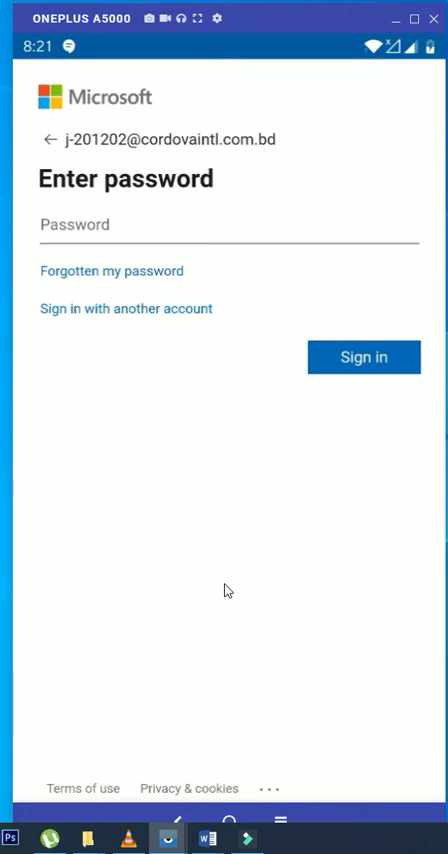
{"action": "left_click", "coordinate": [363, 357]}
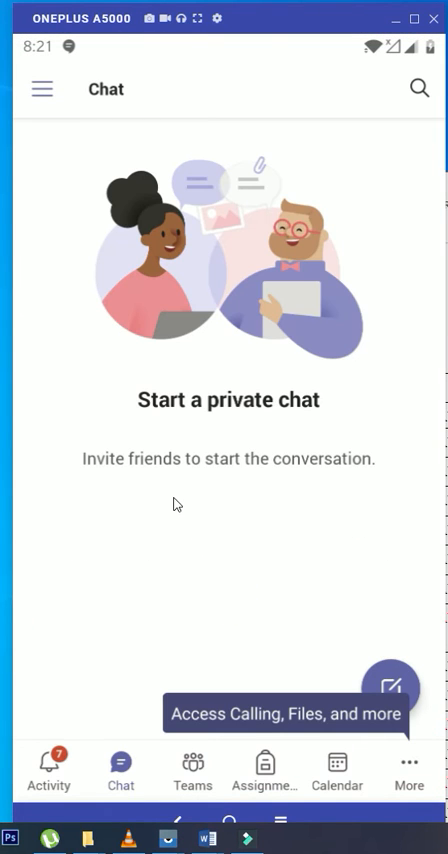
{"action": "mouse_move", "coordinate": [179, 528]}
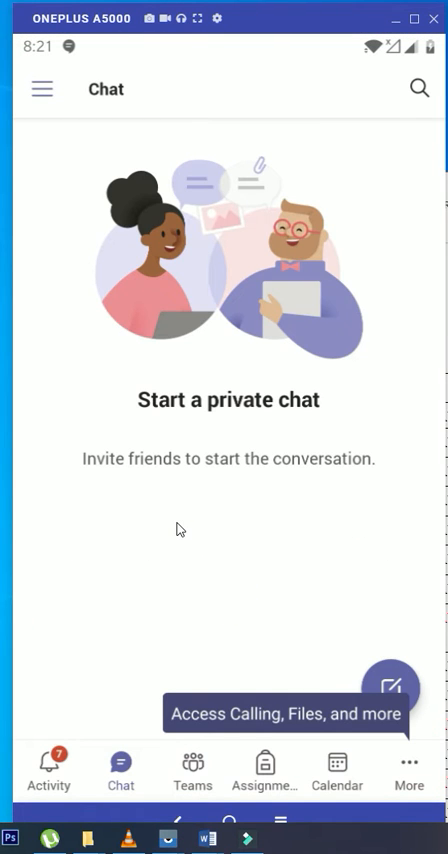
- Switch to Teams and scroll from Bangla through Physics IGCSE One July
{"action": "left_click", "coordinate": [192, 770]}
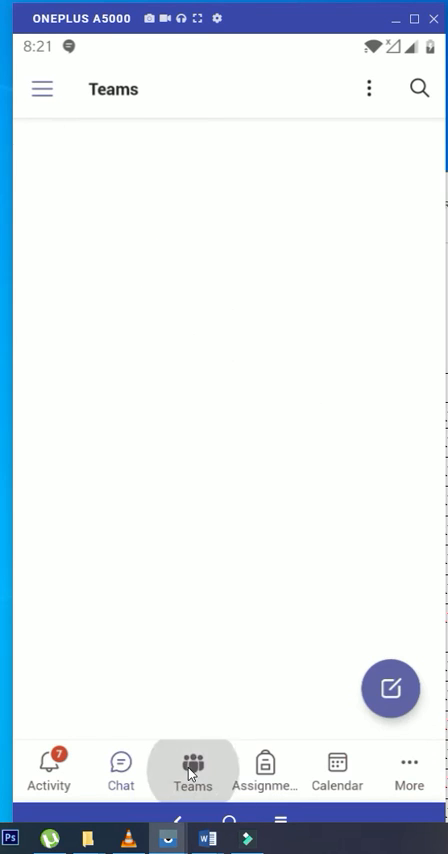
{"action": "left_click", "coordinate": [192, 770]}
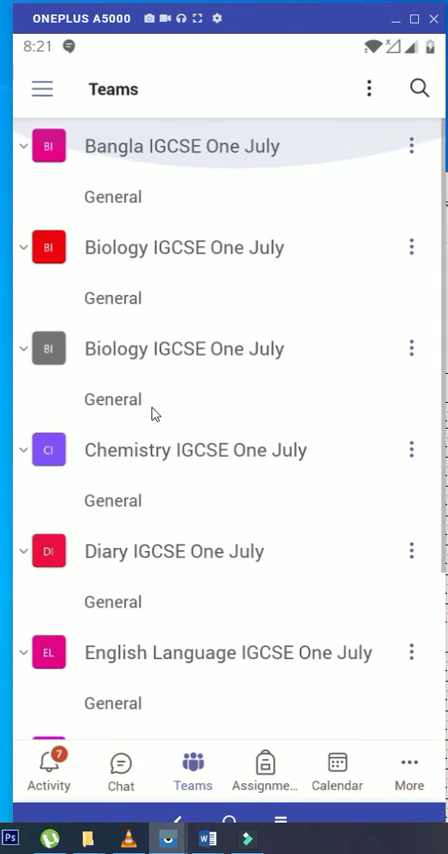
{"action": "scroll", "scroll_direction": "down", "scroll_amount": 3}
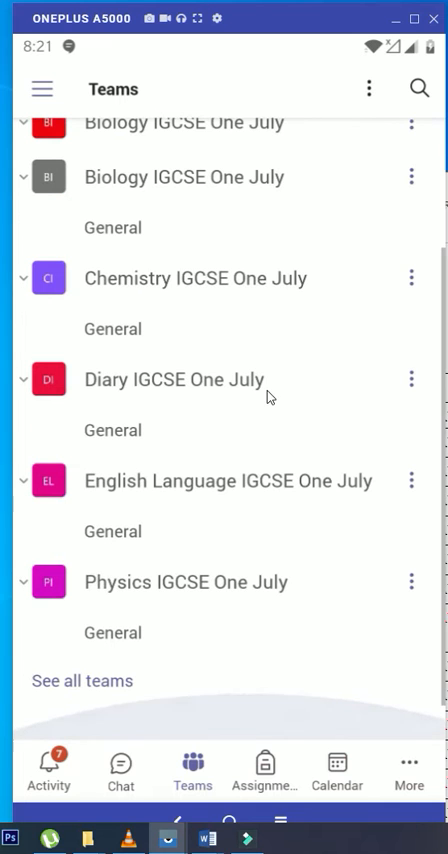
{"action": "scroll", "scroll_direction": "down", "scroll_amount": 3}
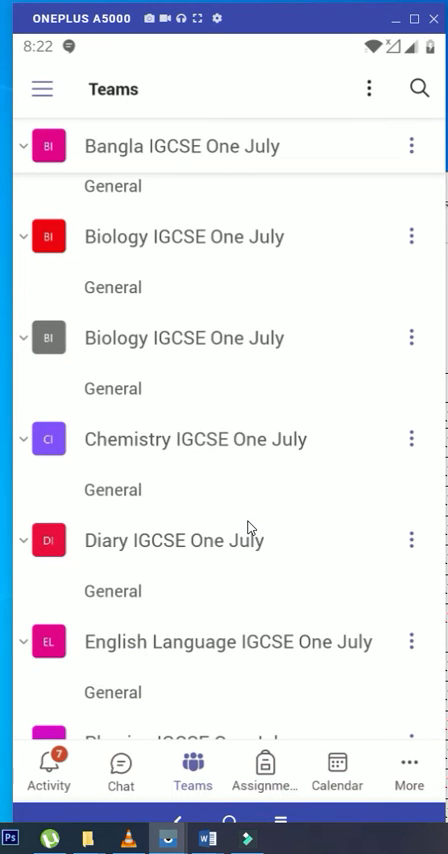
{"action": "mouse_move", "coordinate": [254, 540]}
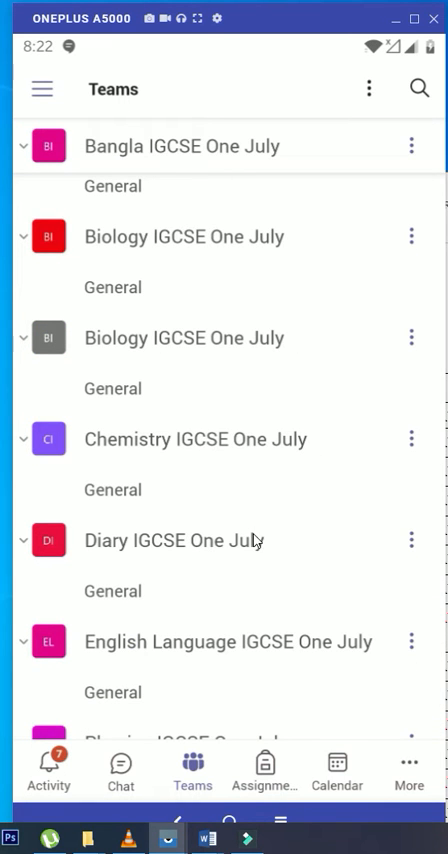
{"action": "scroll", "scroll_direction": "down", "scroll_amount": 3}
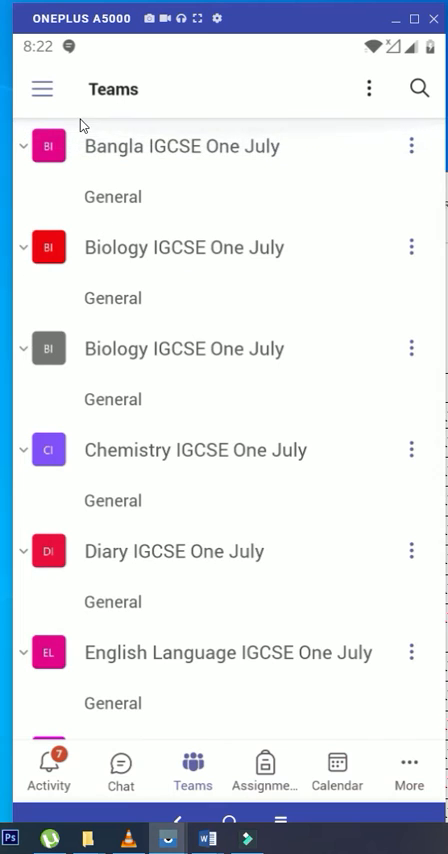
- Open the side panel with status, notifications, settings and add-account options
{"action": "left_click", "coordinate": [42, 88]}
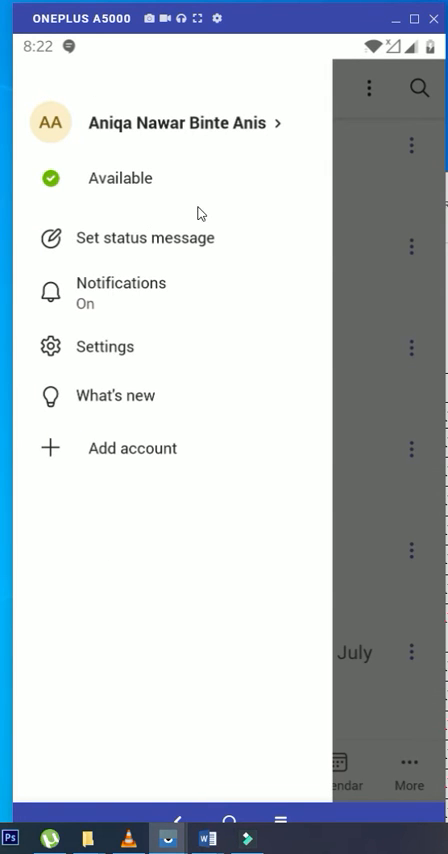
{"action": "mouse_move", "coordinate": [57, 457]}
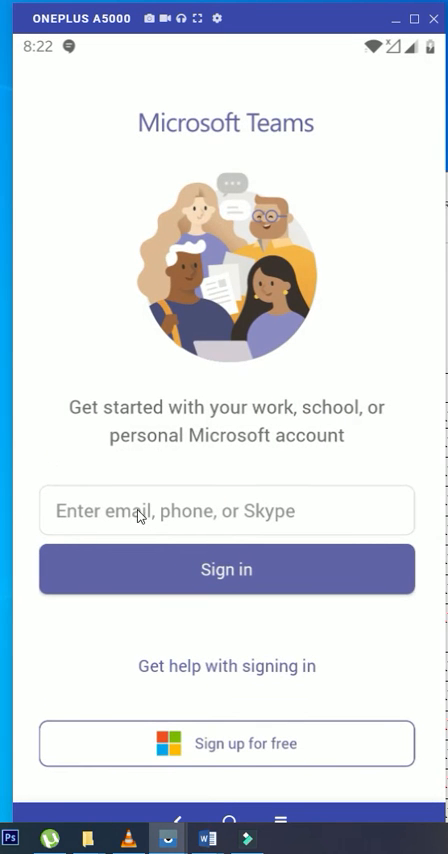
- Select the blank 'Enter email, phone, or Skype' field and try Sign in
{"action": "left_click", "coordinate": [226, 510]}
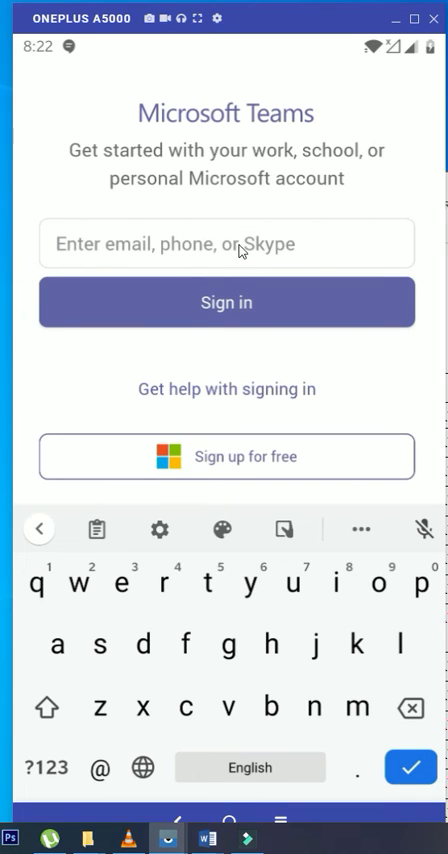
{"action": "mouse_move", "coordinate": [275, 328]}
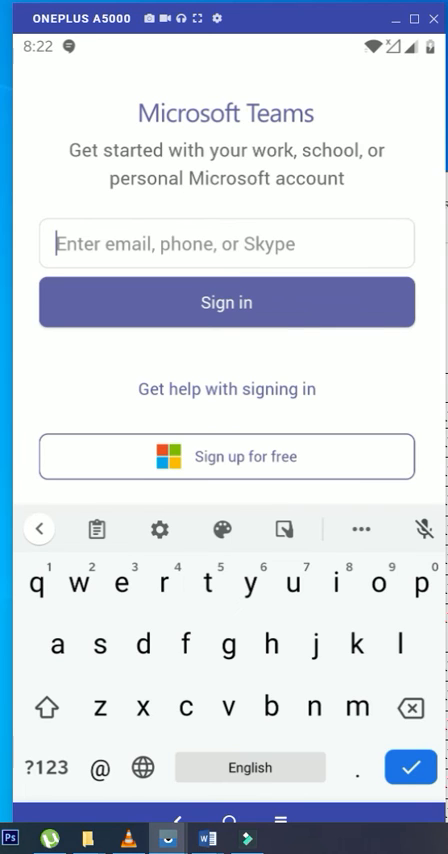
{"action": "mouse_move", "coordinate": [419, 668]}
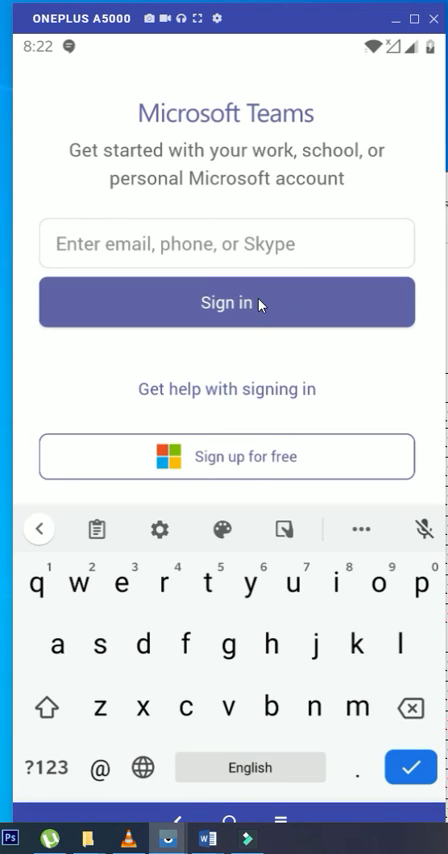
{"action": "left_click", "coordinate": [227, 243]}
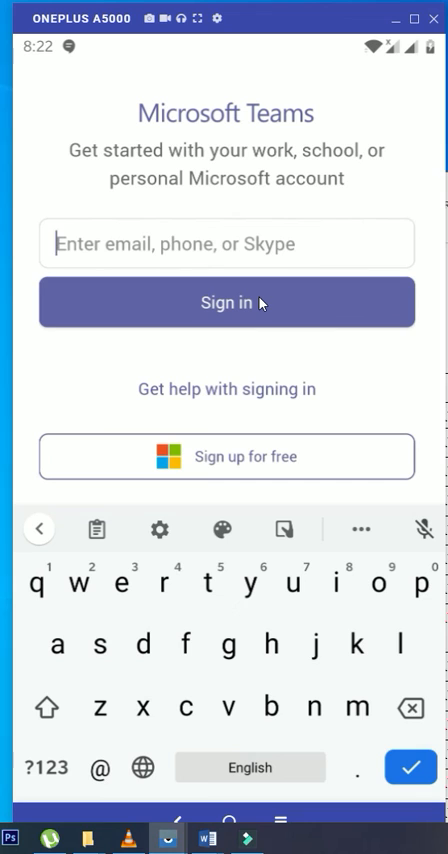
{"action": "mouse_move", "coordinate": [271, 331]}
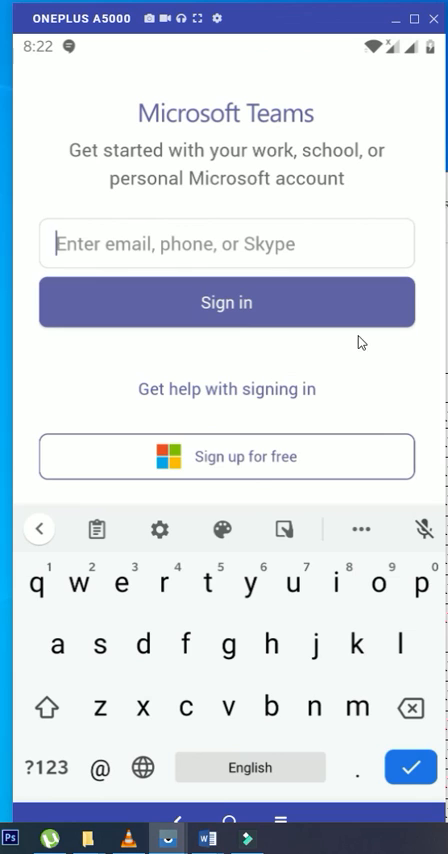
{"action": "mouse_move", "coordinate": [251, 418]}
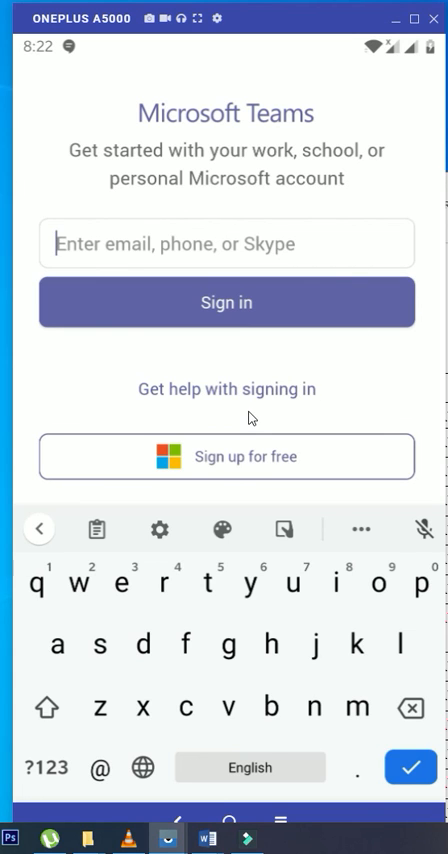
{"action": "mouse_move", "coordinate": [337, 757]}
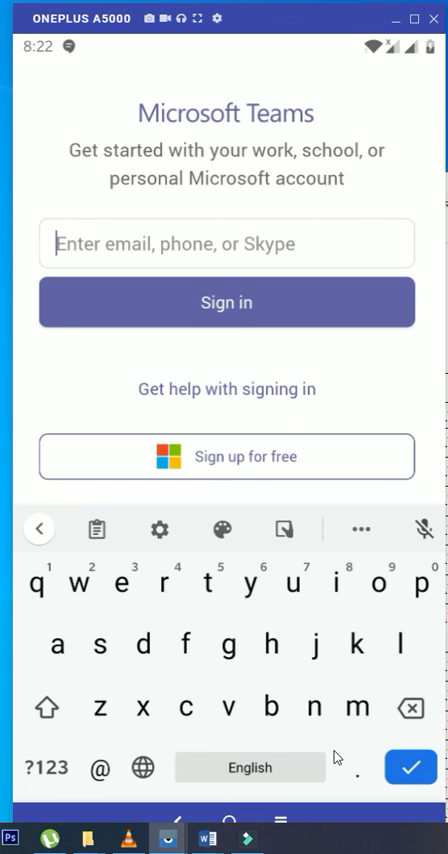
{"action": "mouse_move", "coordinate": [322, 762]}
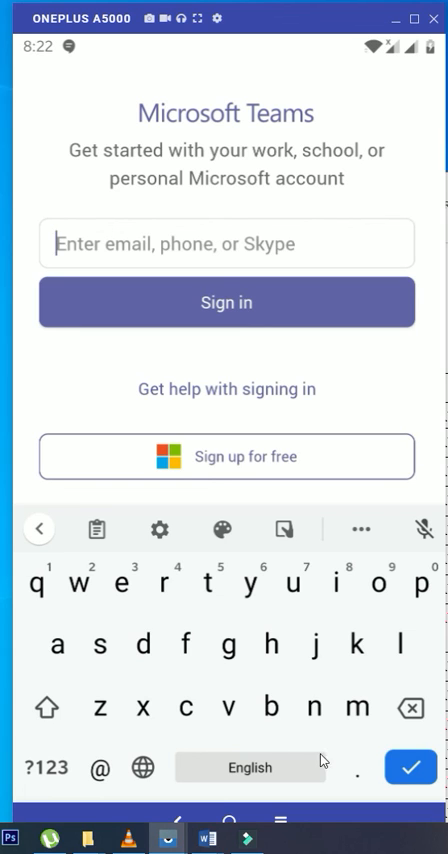
{"action": "mouse_move", "coordinate": [310, 347]}
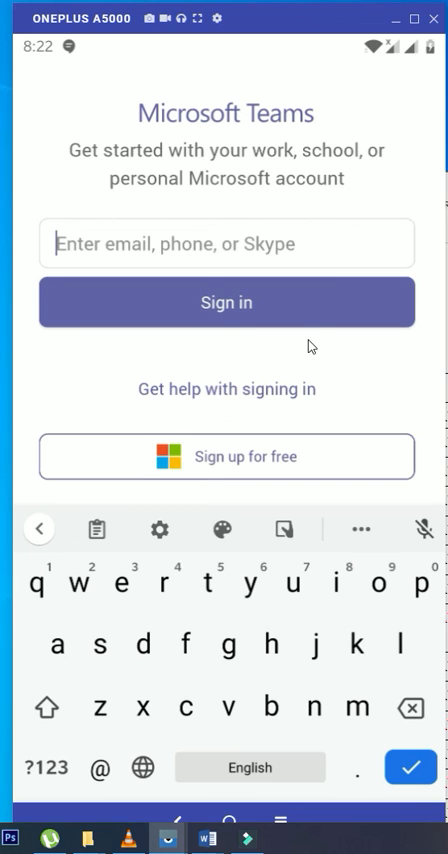